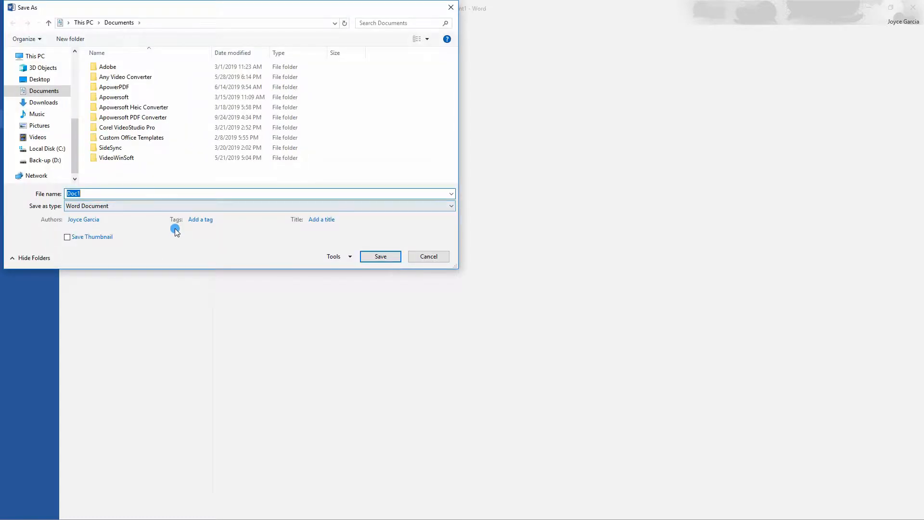
Save the blank Word document with the file name 'Blank Document'
type("Blank Docu")
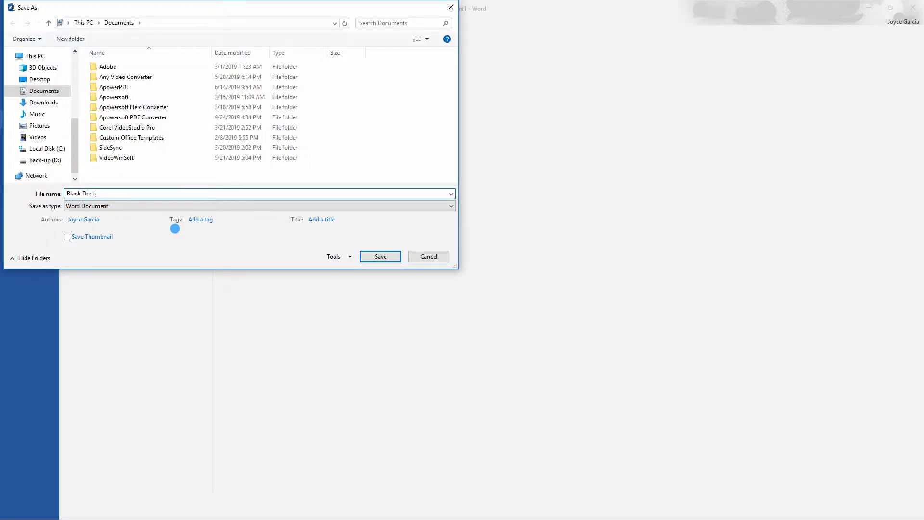
left_click(39, 71)
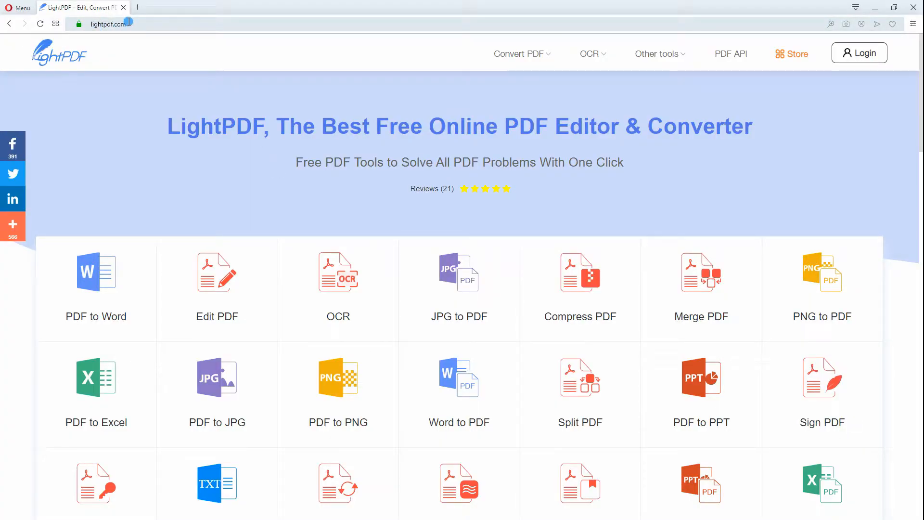
mouse_move(459, 366)
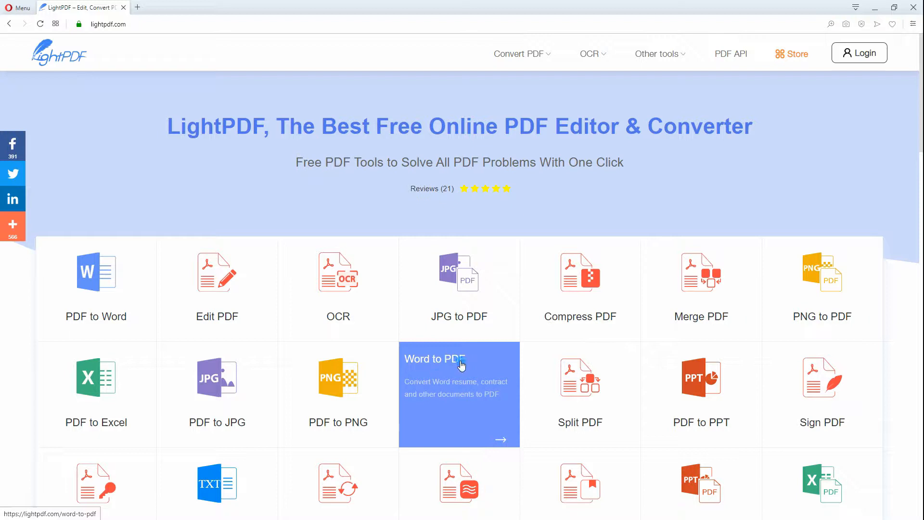
Go to the Word to PDF converter from the LightPDF home page
left_click(459, 358)
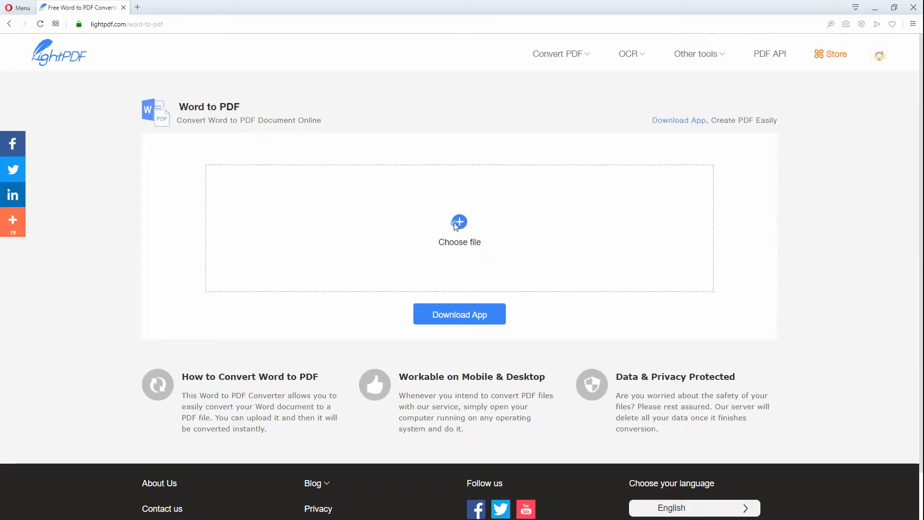
Upload Blank Document from the Desktop so it converts to Blank Document.pdf
left_click(459, 228)
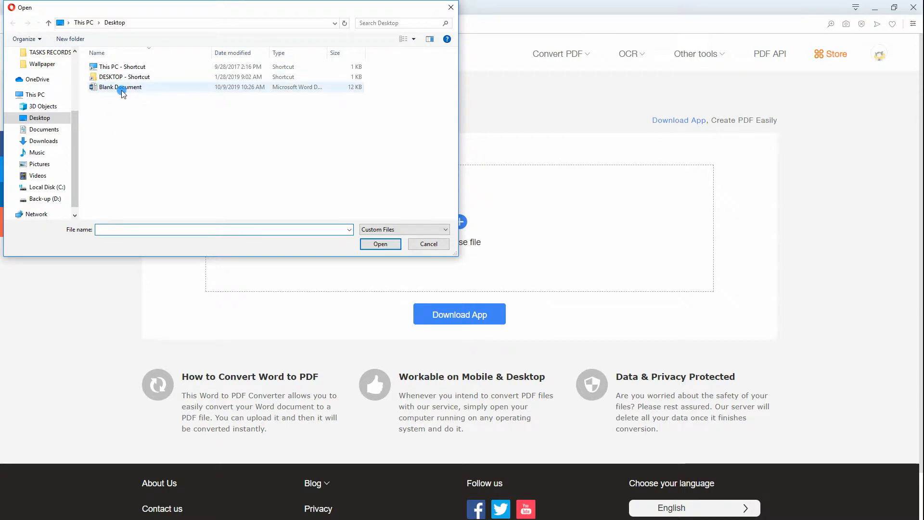
left_click(381, 244)
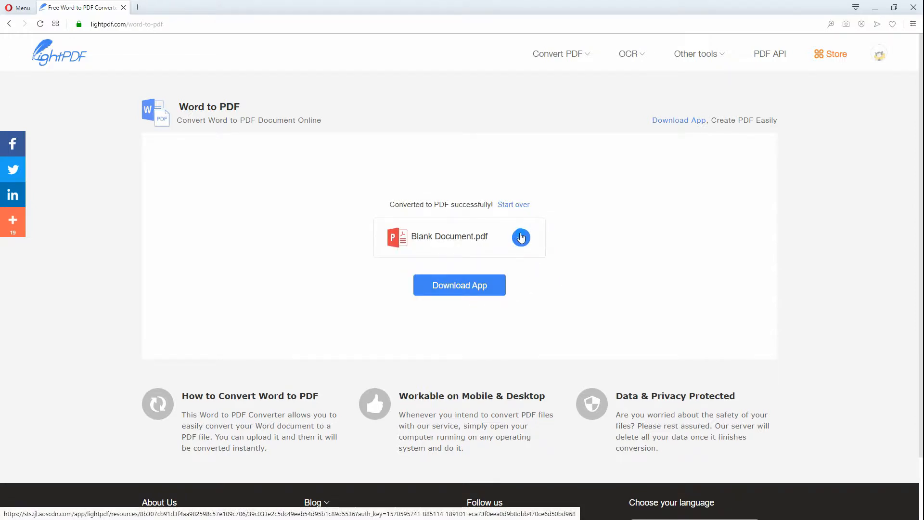
Download Blank Document.pdf and return to the LightPDF home page
left_click(520, 237)
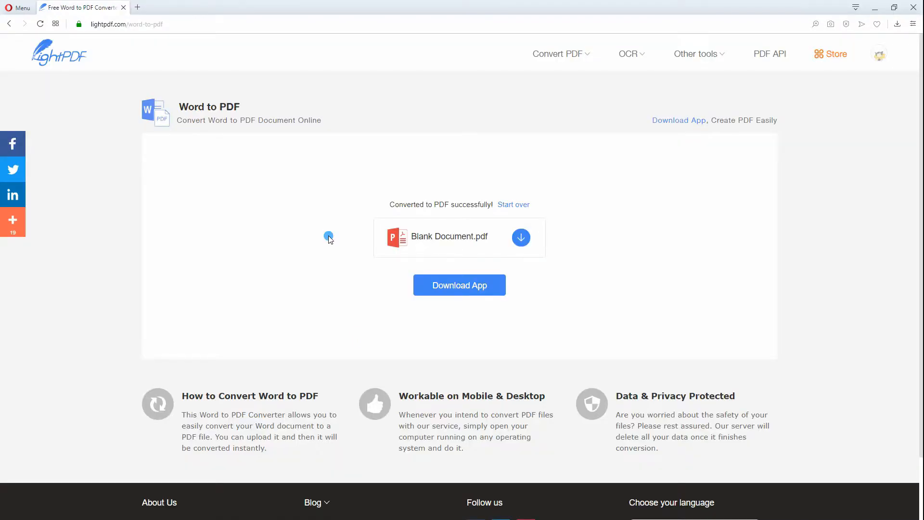
left_click(59, 52)
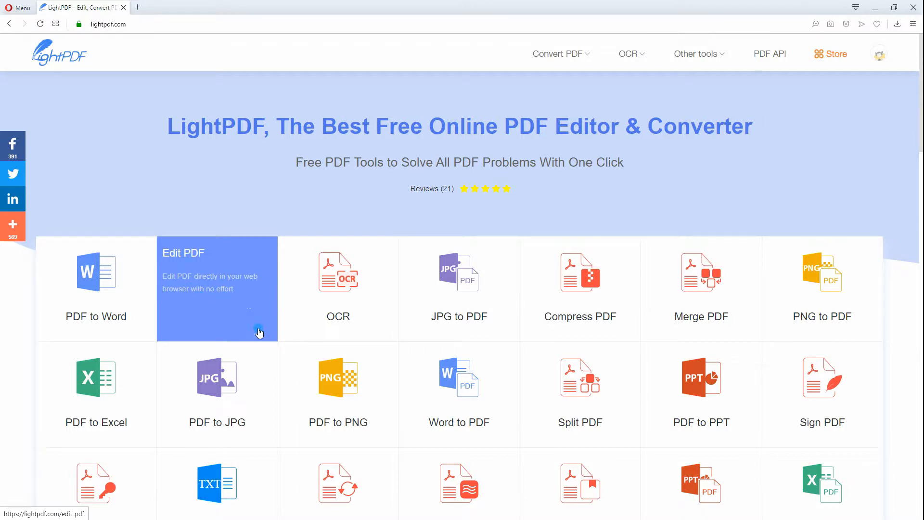
Launch the online PDF editor via Edit PDF and Get Started
left_click(217, 288)
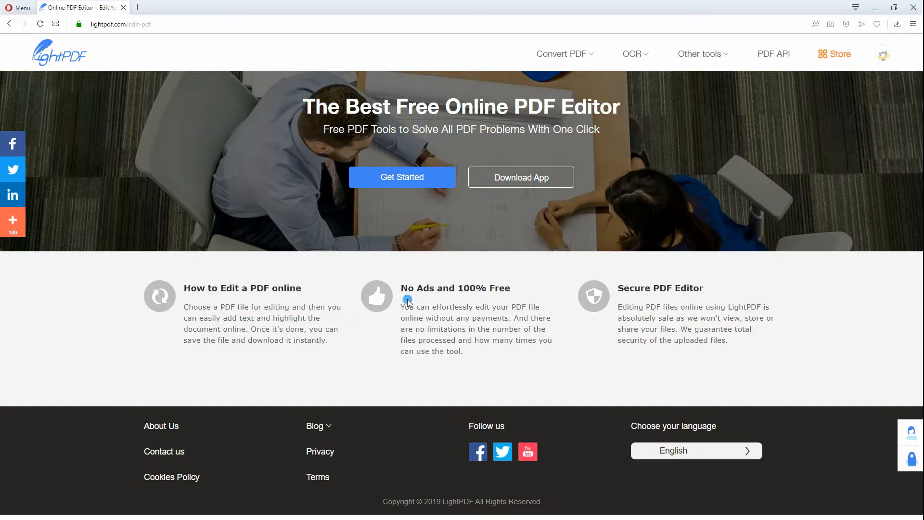
mouse_move(664, 303)
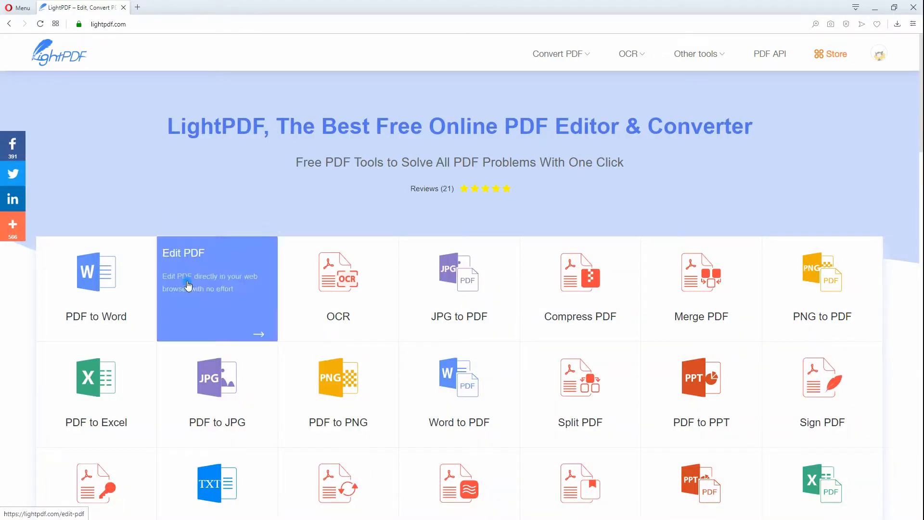
left_click(217, 288)
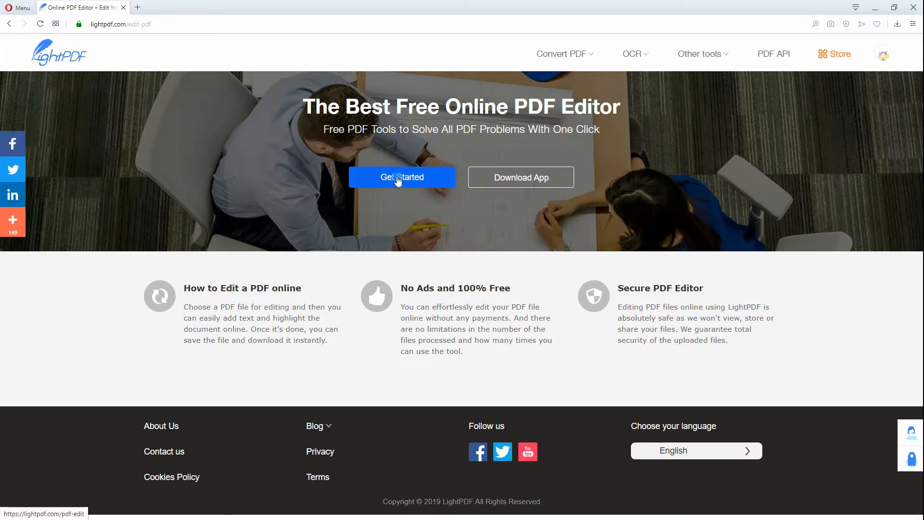
left_click(402, 177)
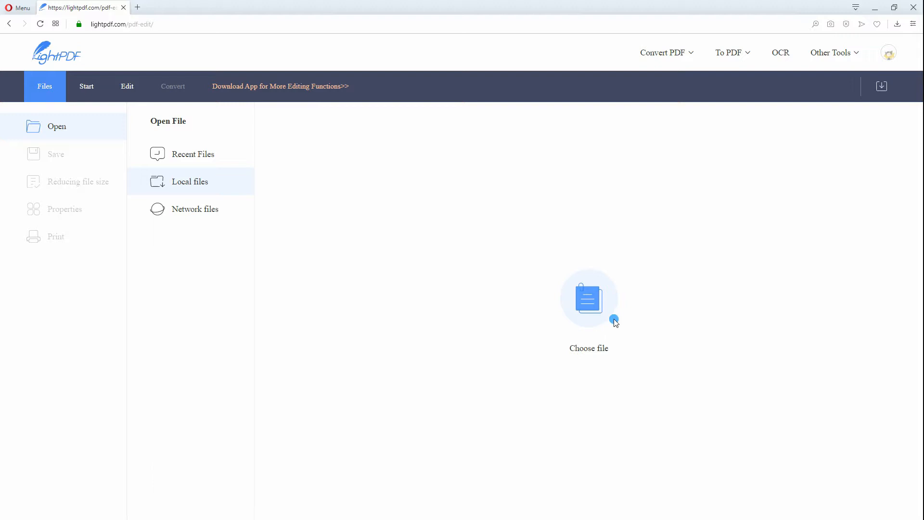
Load the Blank Document PDF from the Desktop into the editor
left_click(589, 297)
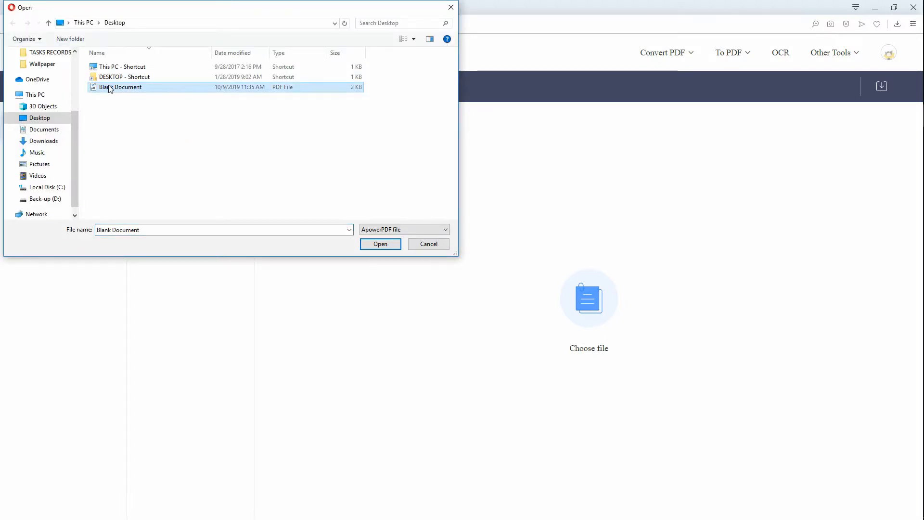
left_click(380, 244)
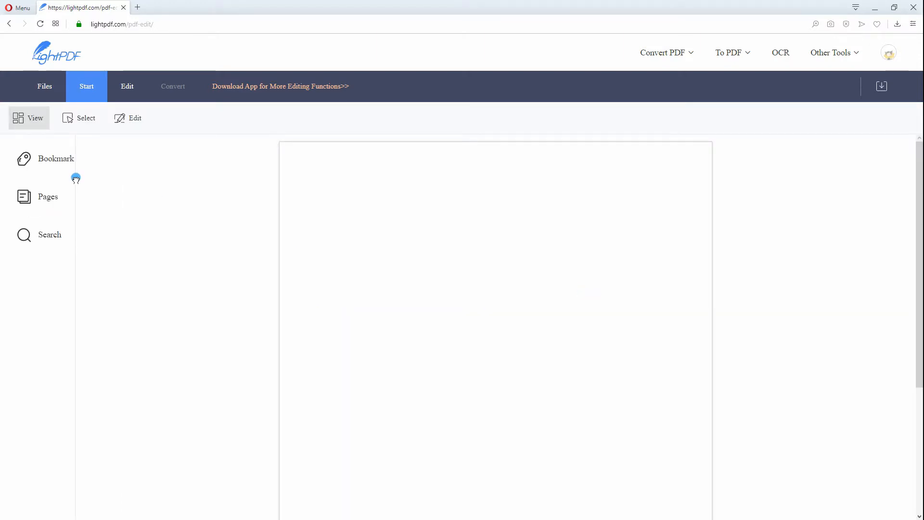
Add the text 'The Big Bad Wolf' on the page and select it for colouring blue
left_click(128, 117)
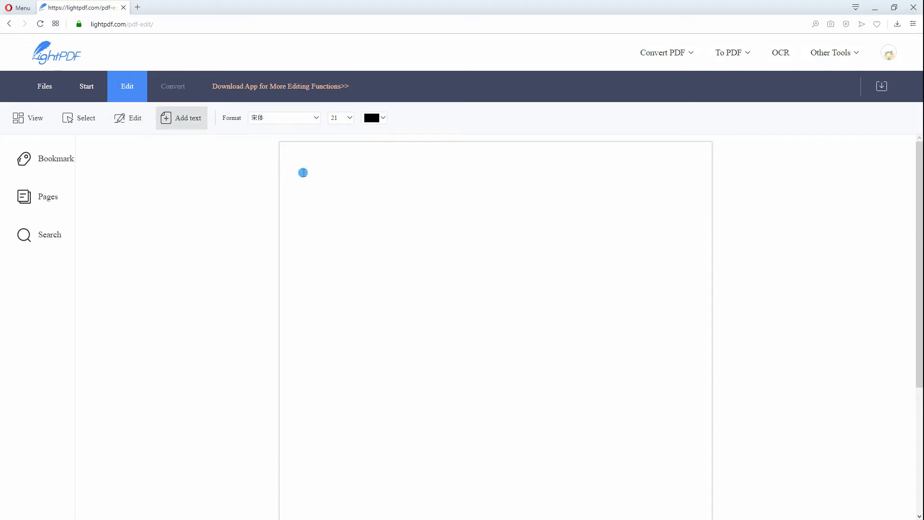
type("The")
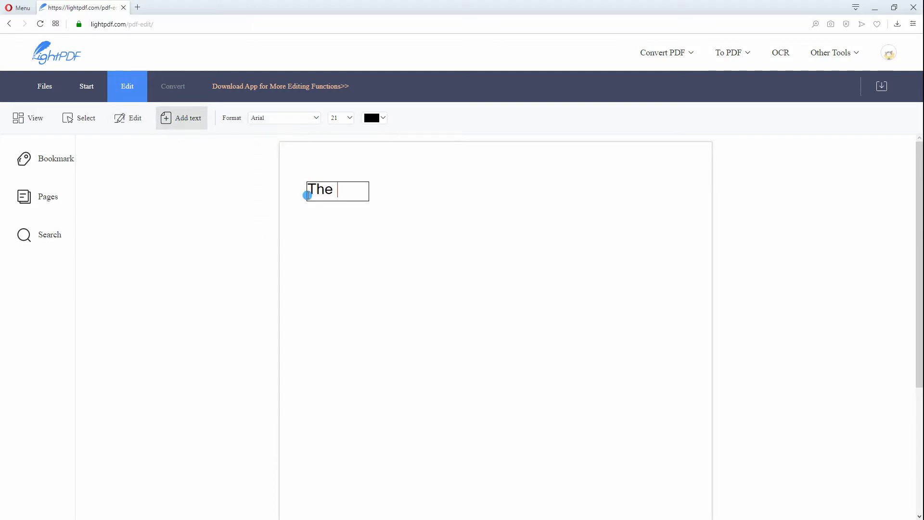
type("Big Bad Wolf")
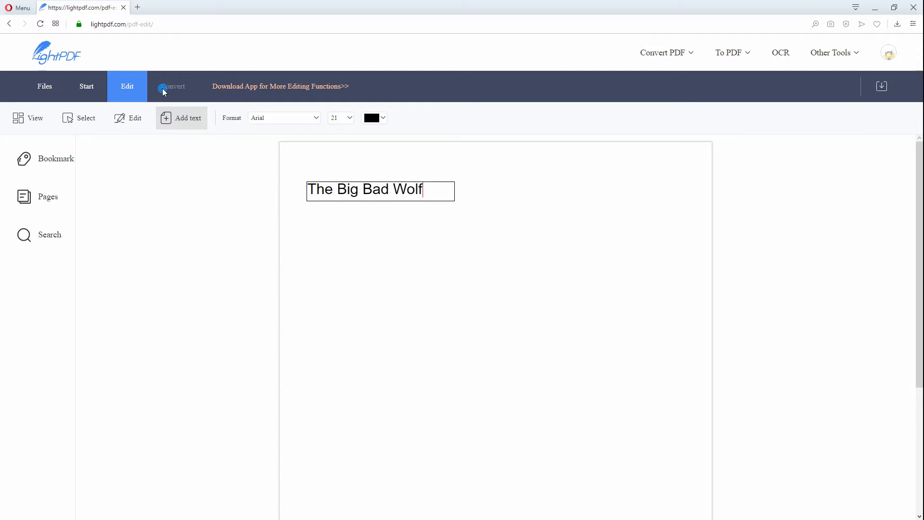
triple_click(364, 190)
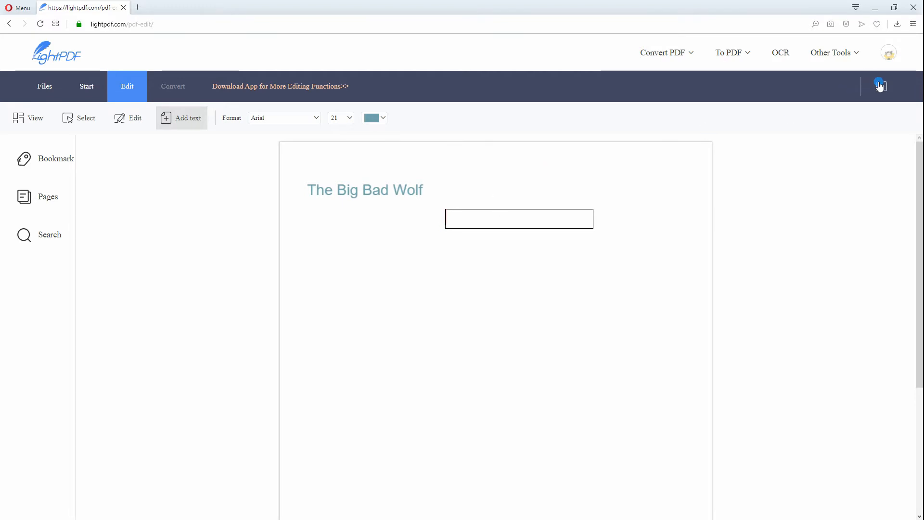
Download the edited Blank Document.pdf and view it from the browser downloads
left_click(879, 86)
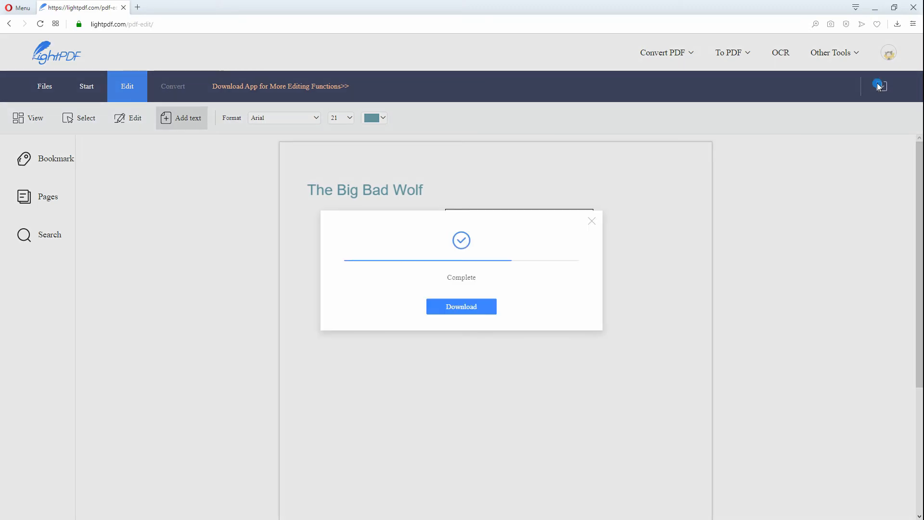
left_click(461, 306)
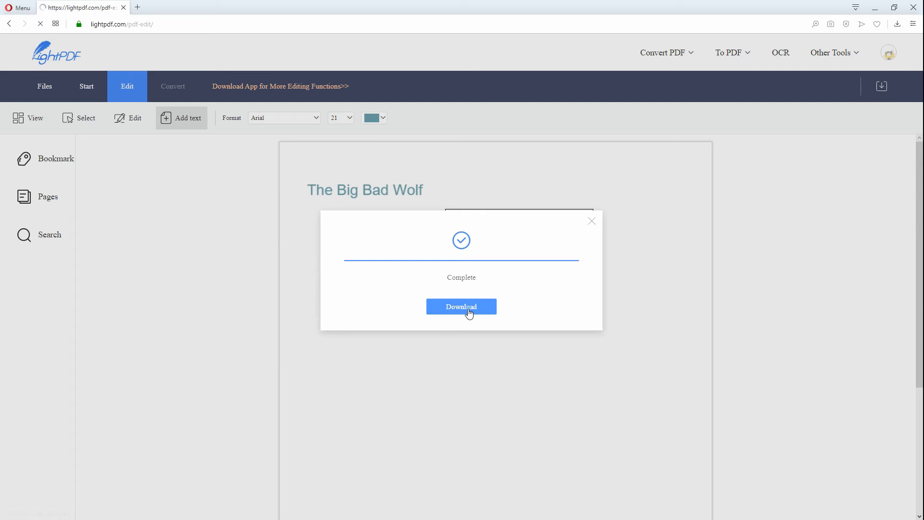
left_click(461, 307)
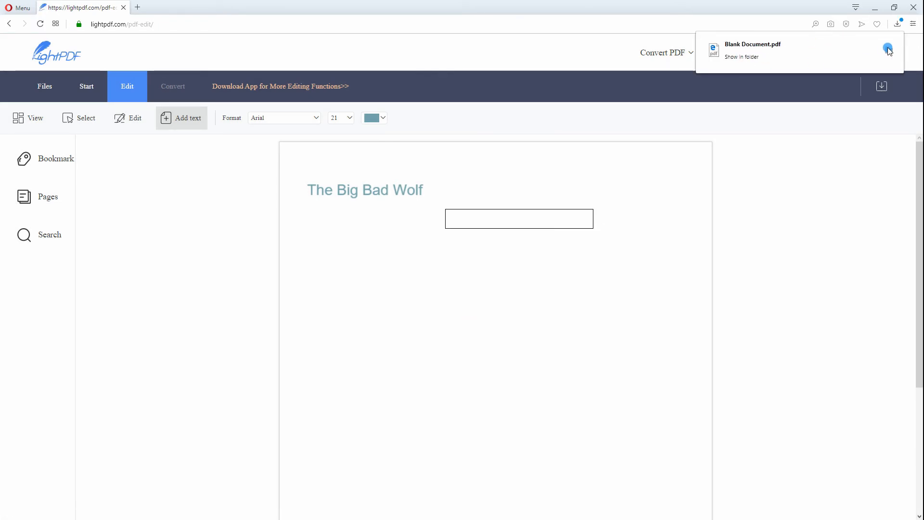
left_click(753, 45)
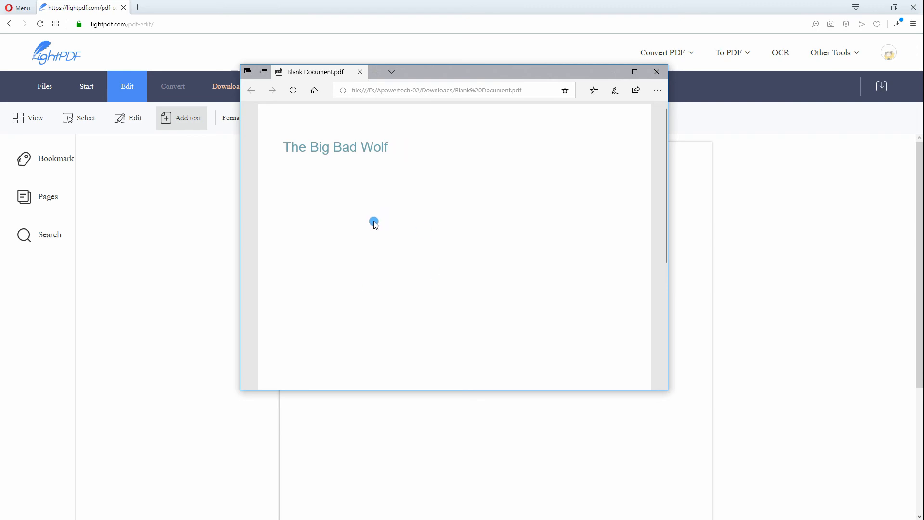